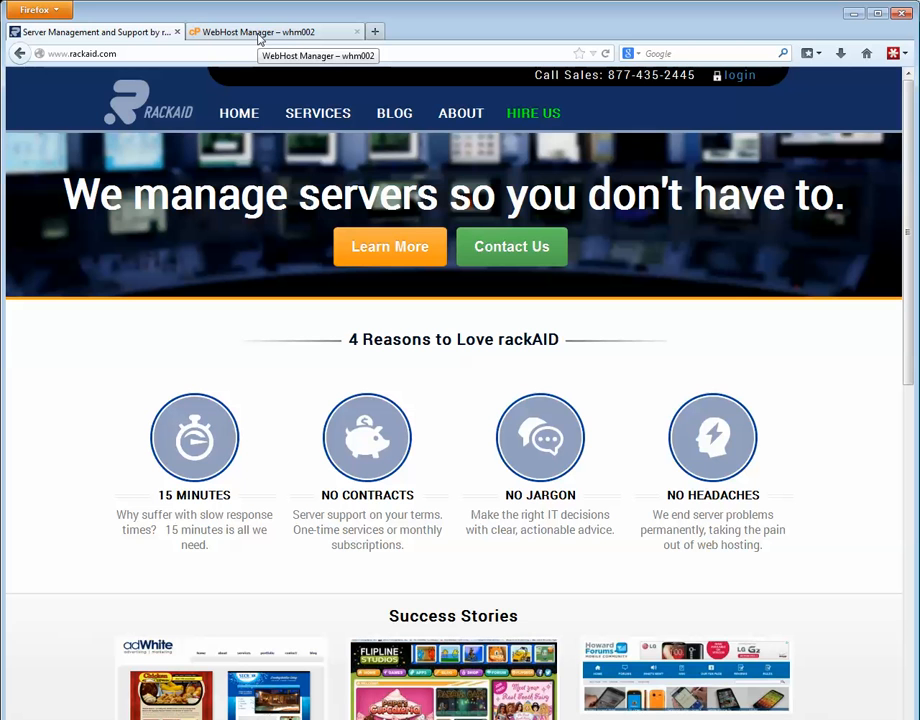
# Bring the WebHost Manager (whm002) home page to the front in Firefox
pyautogui.click(270, 32)
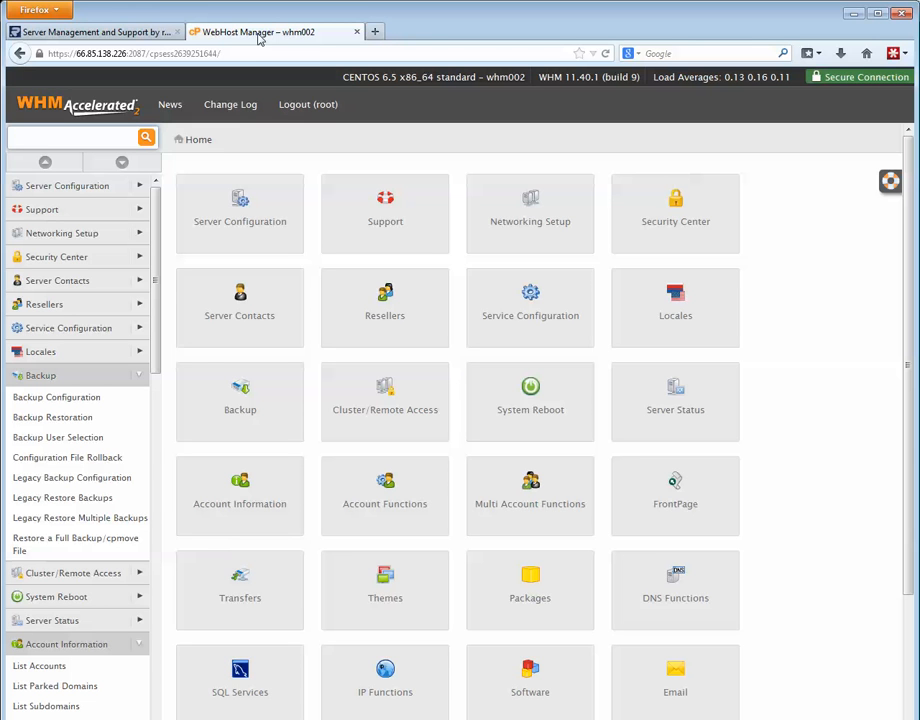
# Filter the WHM sidebar for 'exim' and enter the Exim Configuration Manager
pyautogui.click(80, 136)
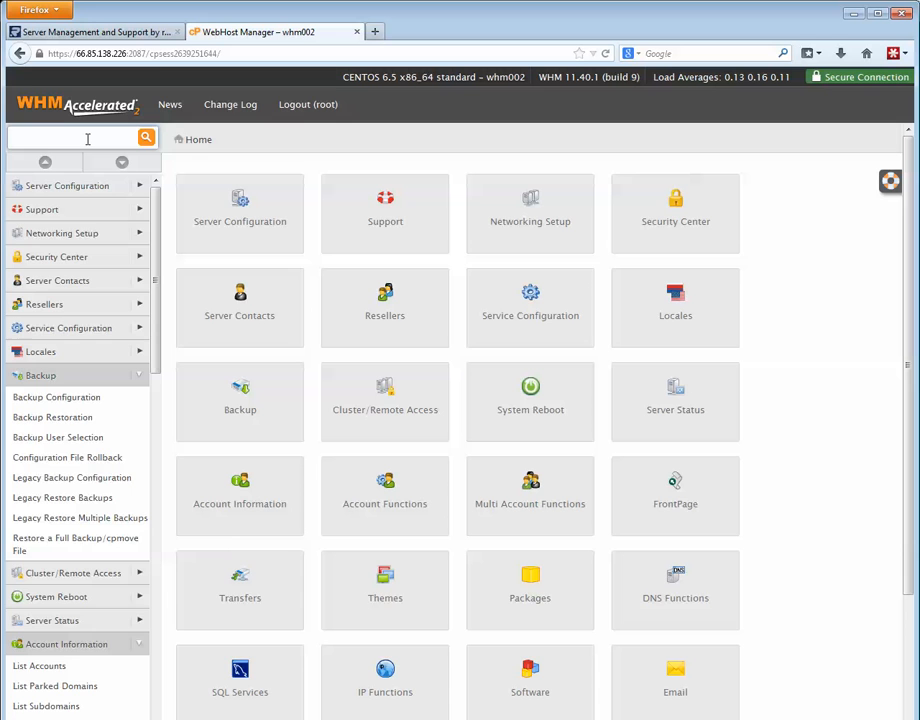
pyautogui.write('exim')
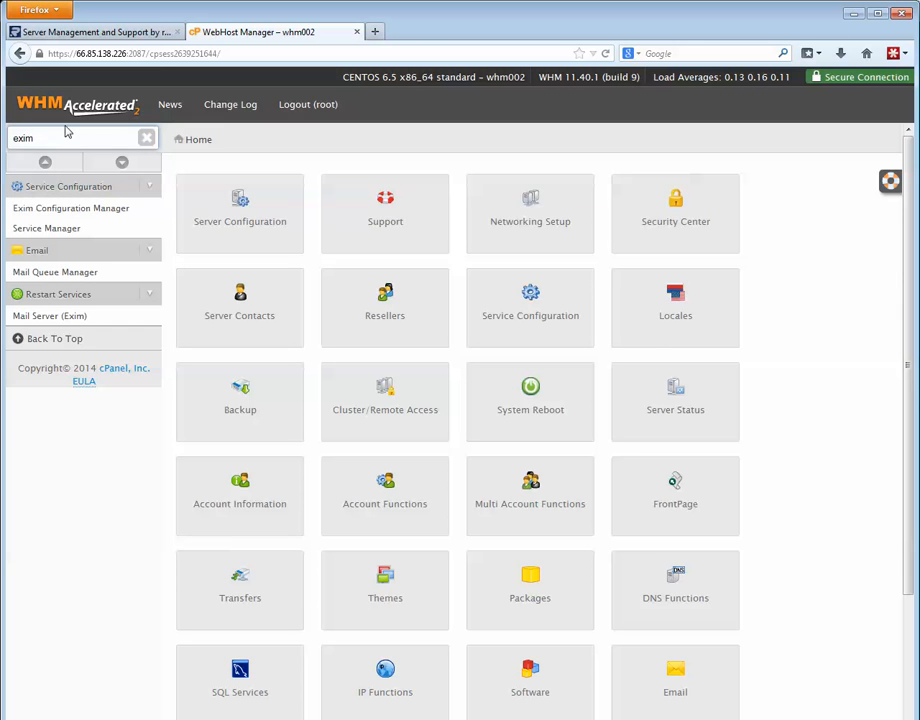
pyautogui.click(70, 208)
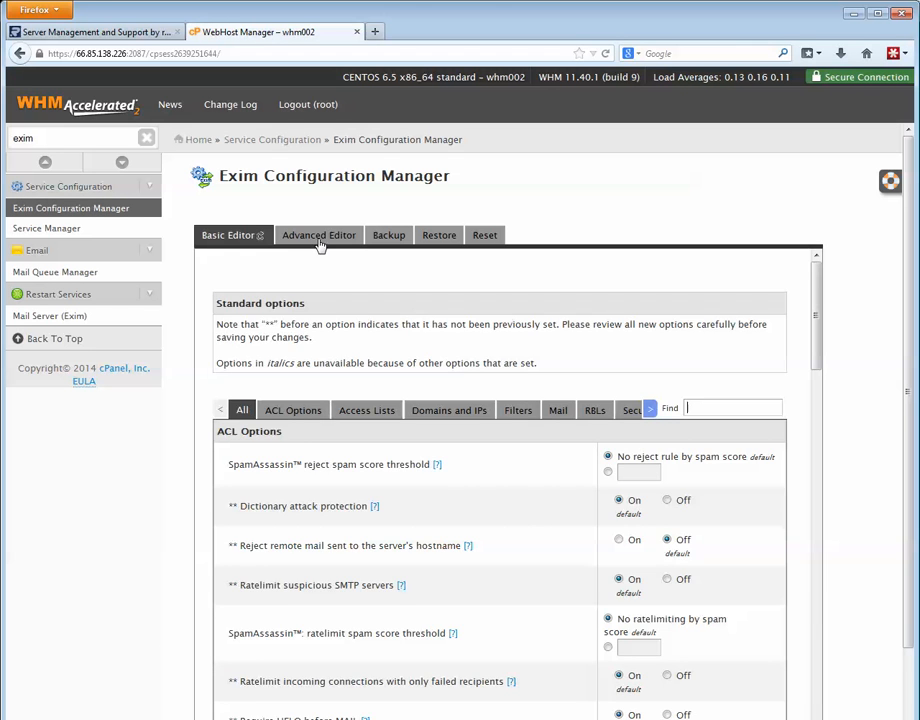
# In the Advanced Editor, fill log_selector with the detailed options starting +address_rewrite +all_parents
pyautogui.click(318, 236)
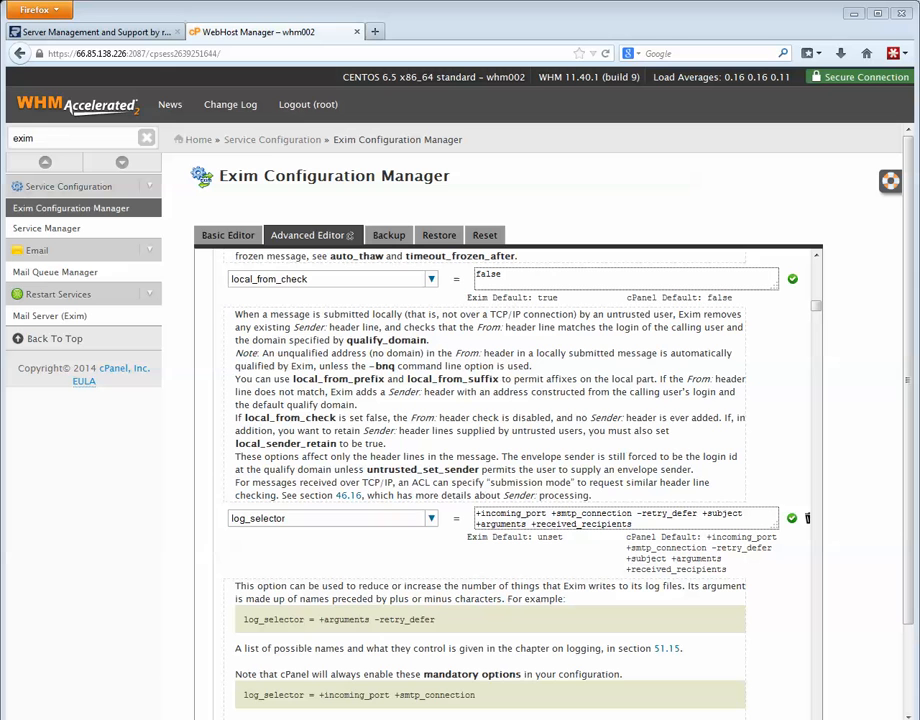
pyautogui.moveTo(140, 464)
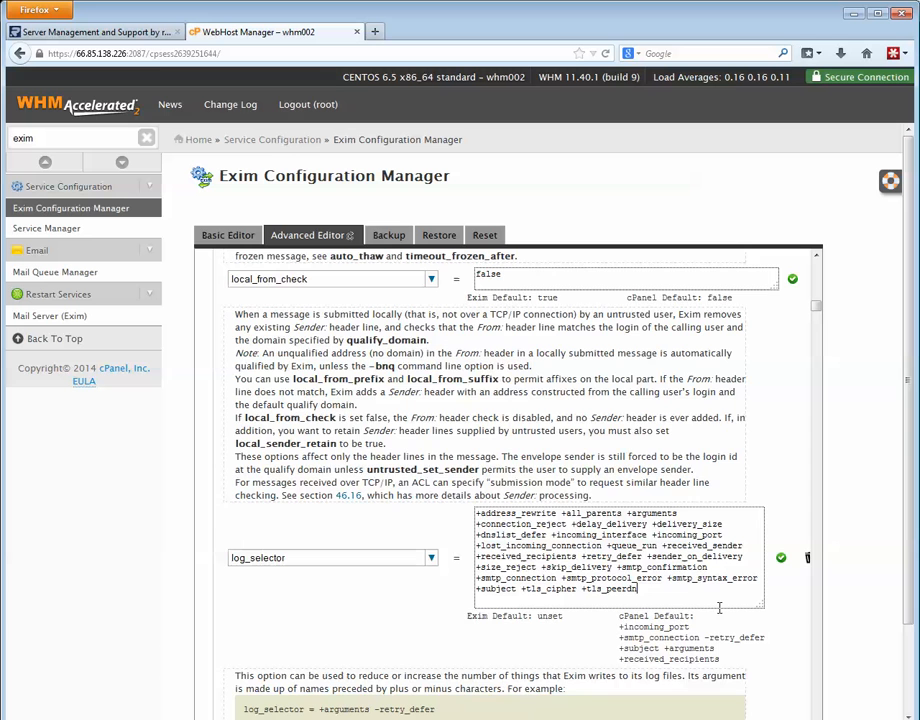
pyautogui.scroll(-3)
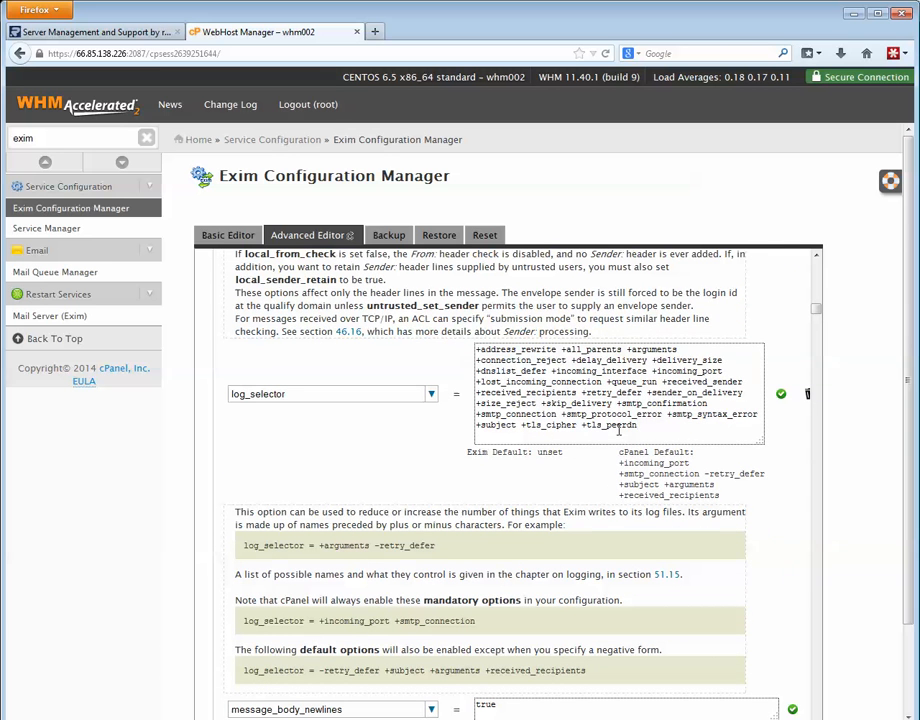
pyautogui.moveTo(788, 436)
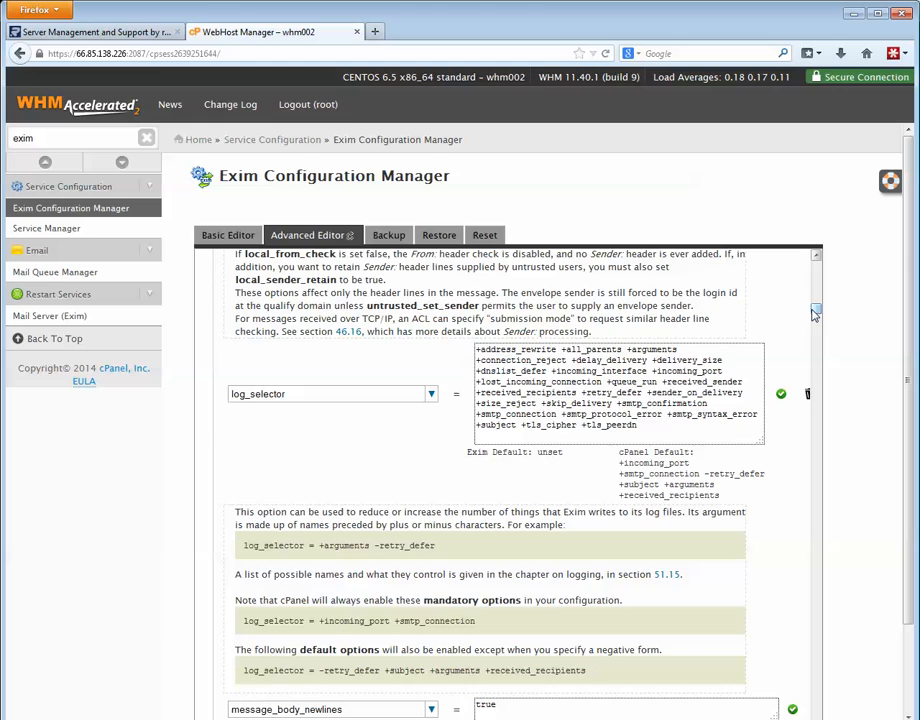
pyautogui.scroll(-3)
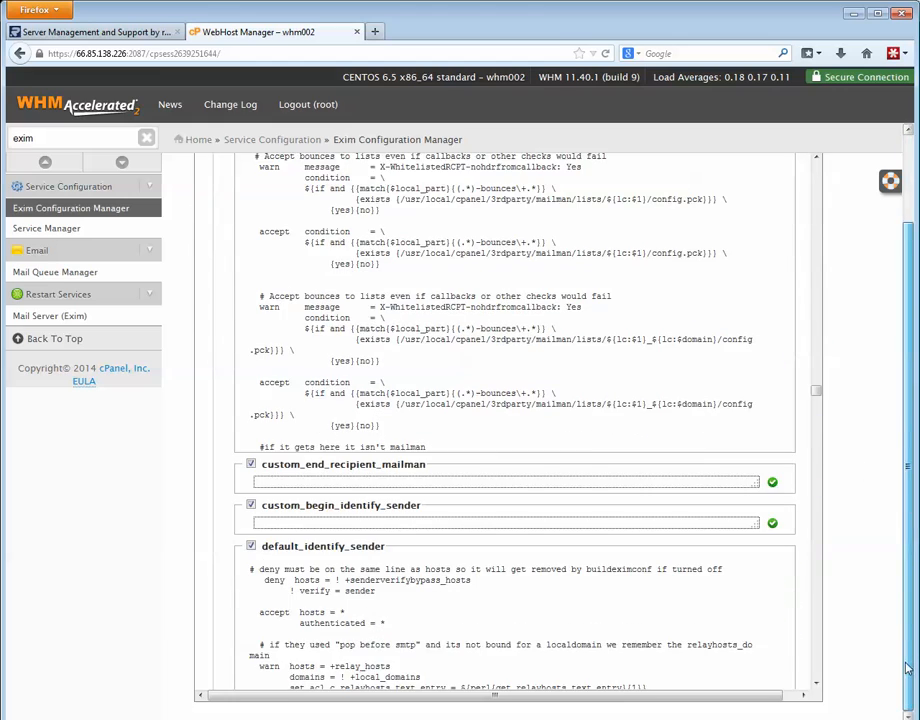
# Save the Advanced Editor changes so Exim restarts and reports started OK
pyautogui.scroll(-3)
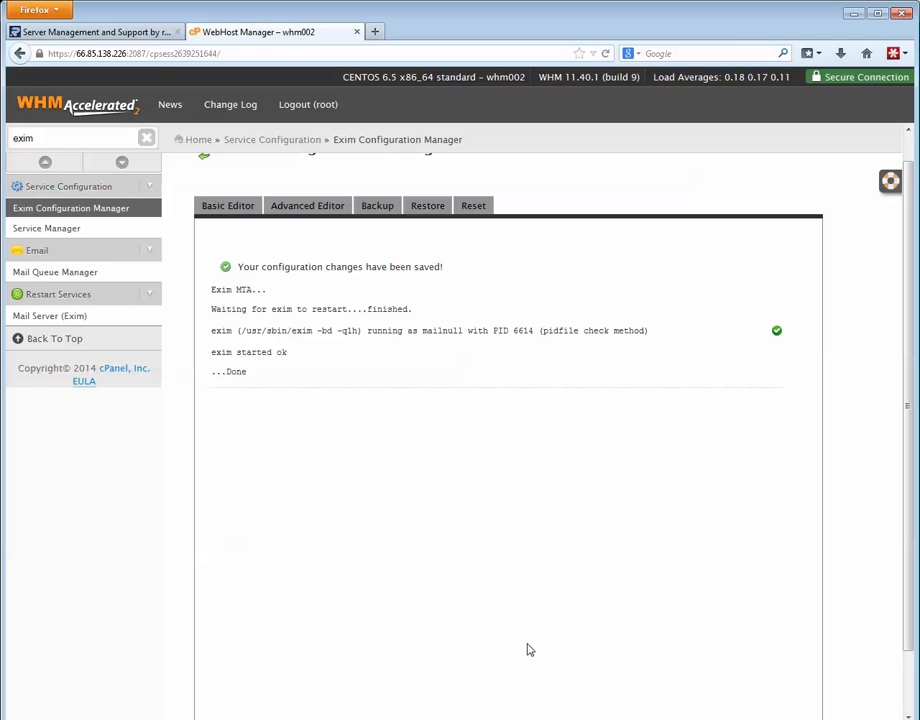
pyautogui.moveTo(520, 672)
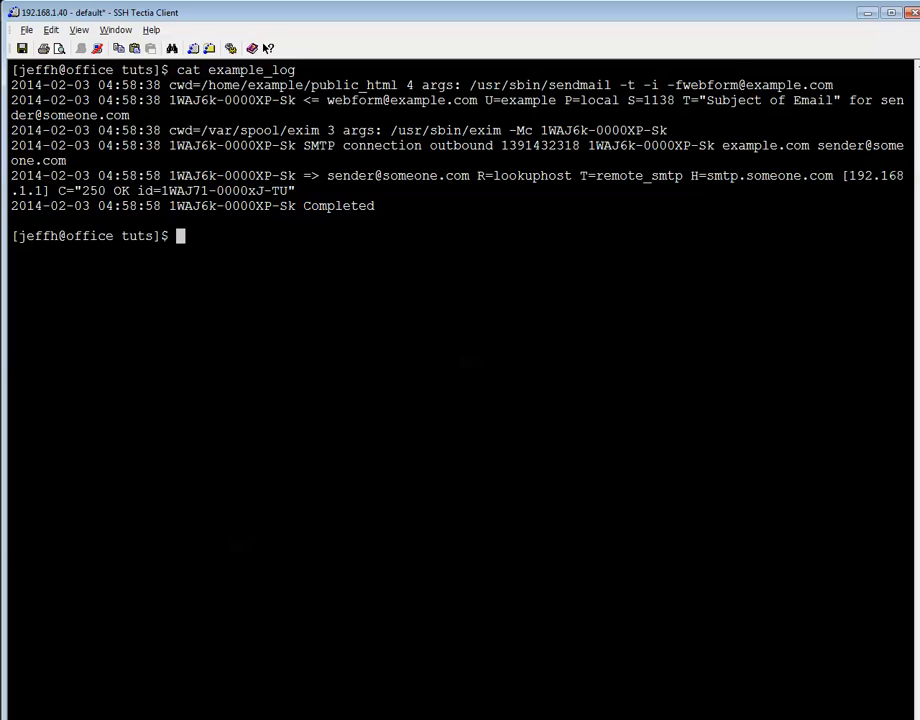
pyautogui.moveTo(368, 428)
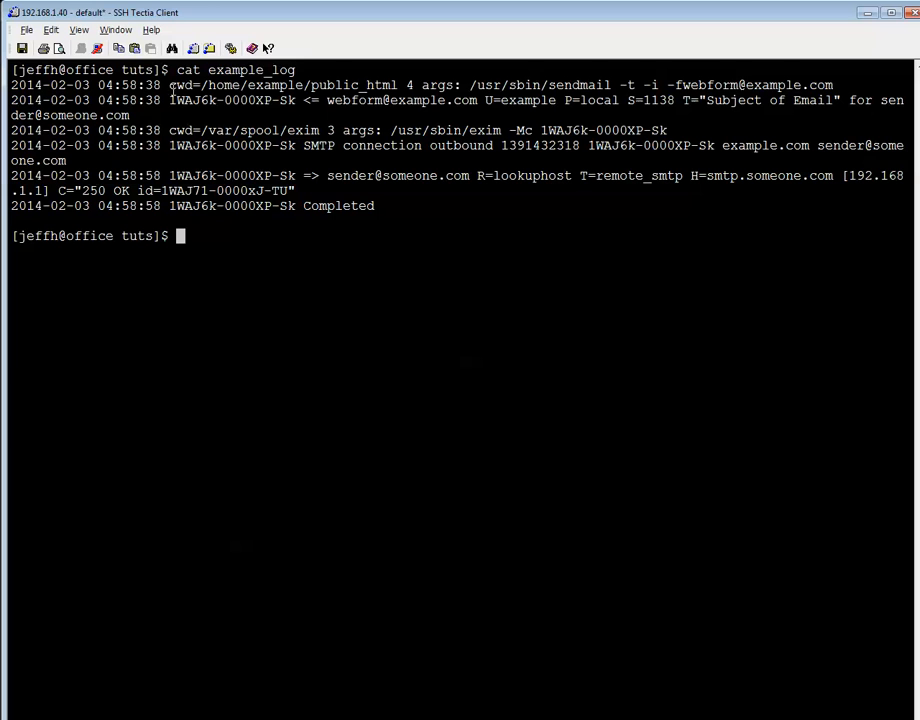
# Highlight the cwd=/home/example/public_html path in the example_log output
pyautogui.moveTo(168, 84); pyautogui.dragTo(368, 84)
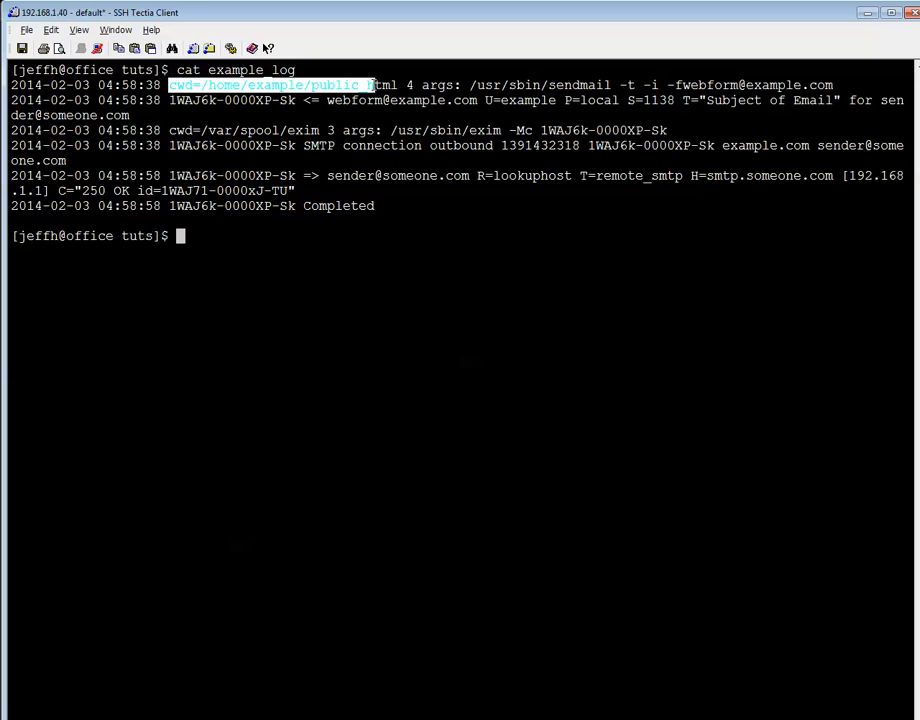